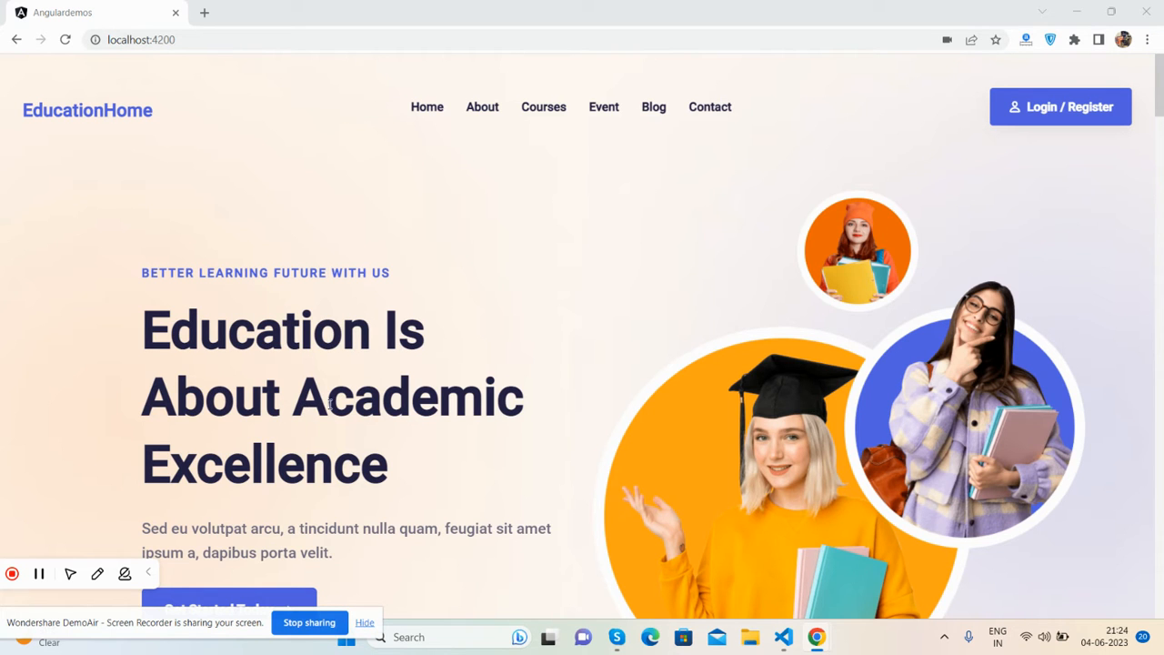
Scroll through the EducationHome page's hero, courses and footer sections in the device view
{"action": "scroll", "scroll_direction": "down", "scroll_amount": 3}
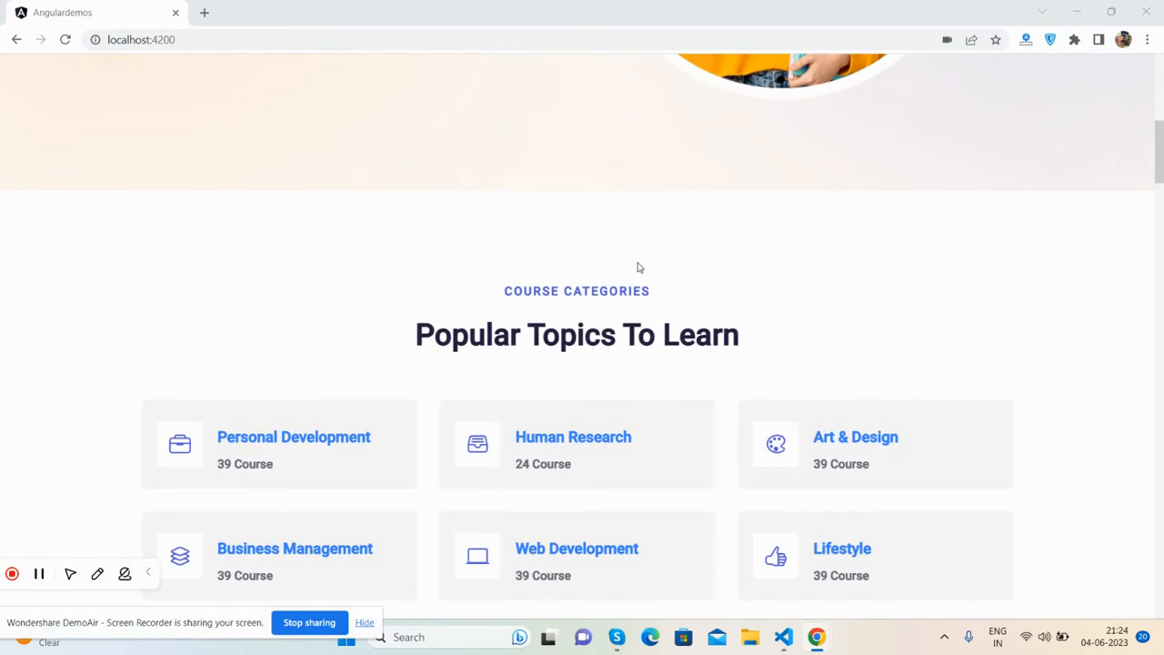
{"action": "scroll", "scroll_direction": "down", "scroll_amount": 3}
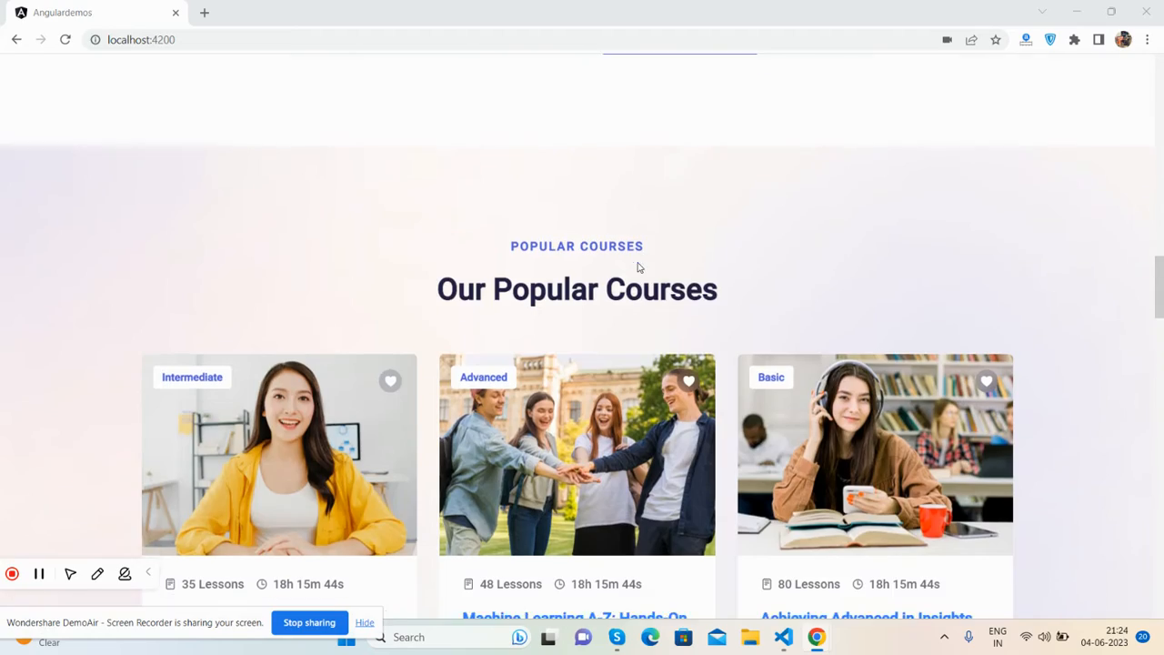
{"action": "scroll", "scroll_direction": "down", "scroll_amount": 3}
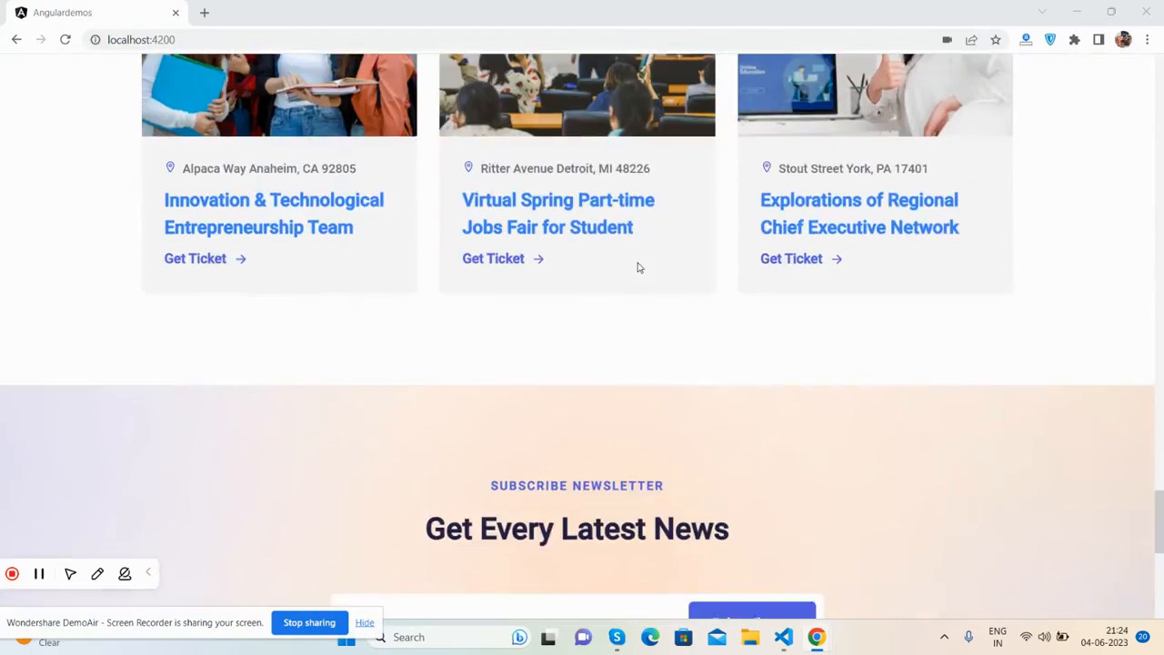
{"action": "scroll", "scroll_direction": "up", "scroll_amount": 3}
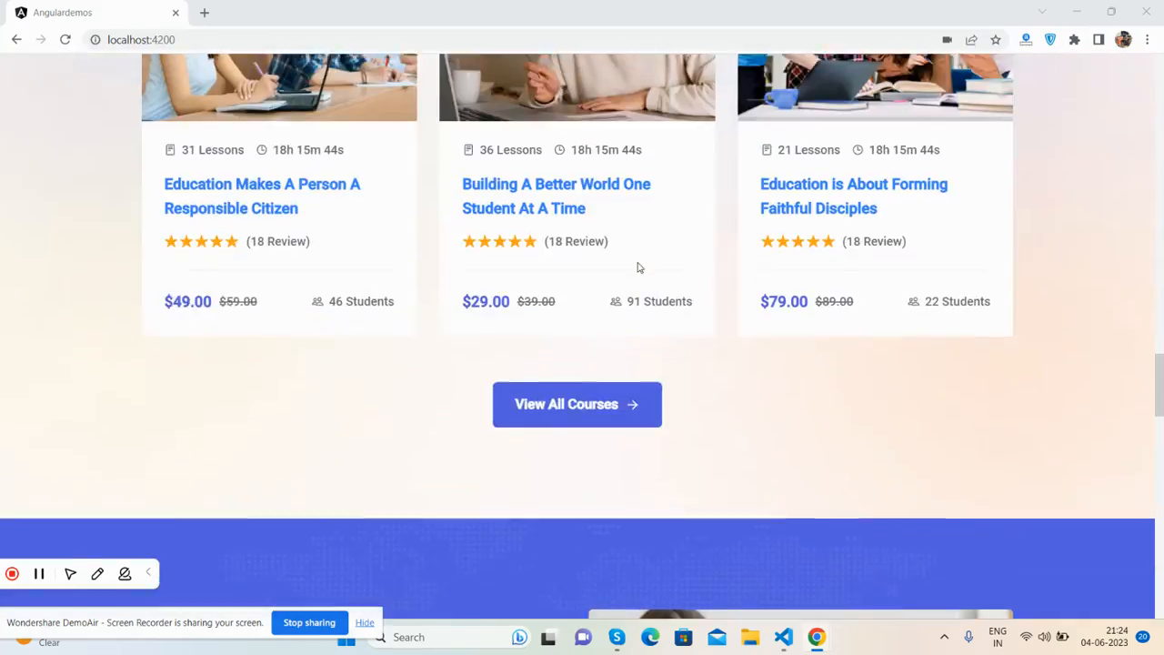
{"action": "scroll", "scroll_direction": "up", "scroll_amount": 3}
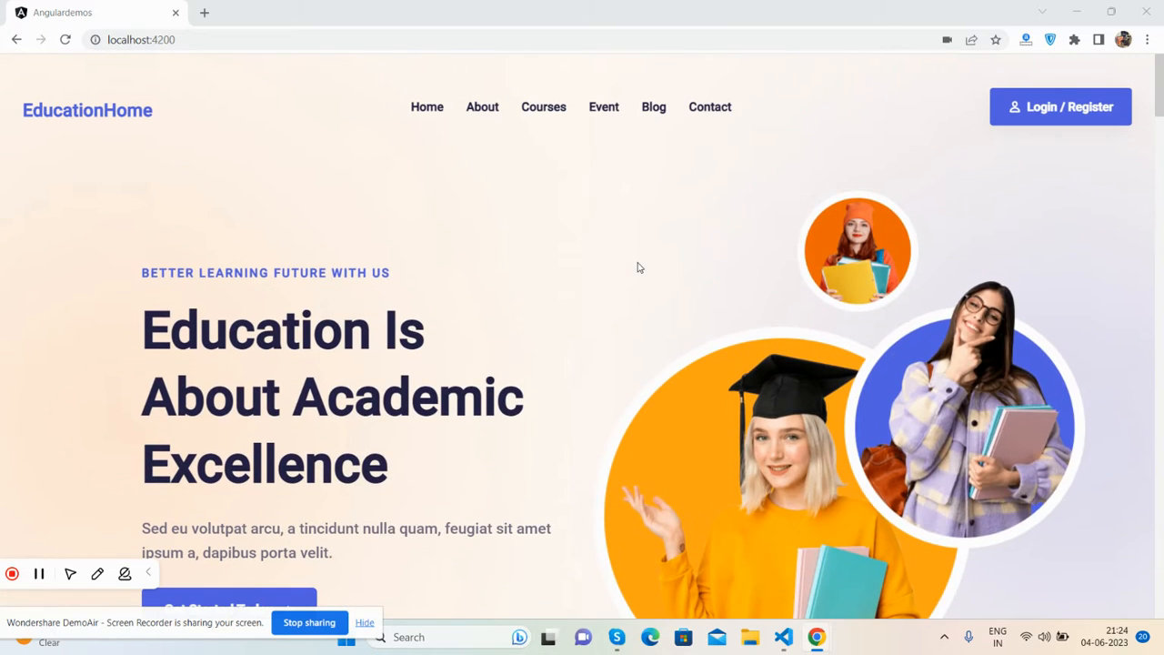
{"action": "mouse_move", "coordinate": [511, 113]}
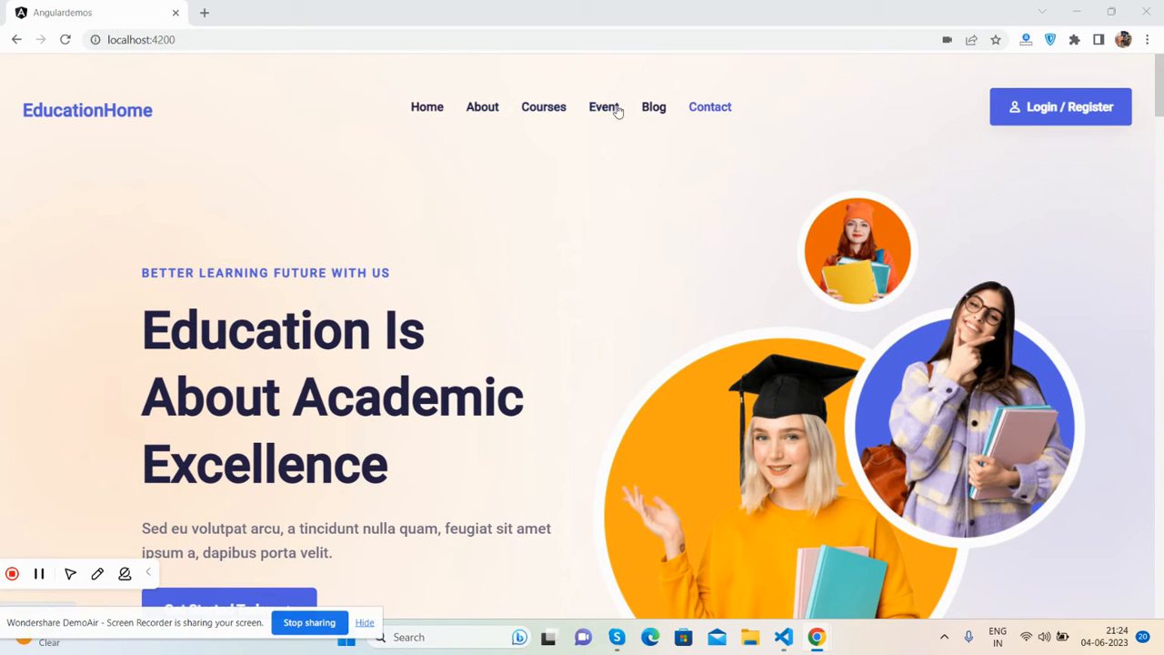
{"action": "scroll", "scroll_direction": "down", "scroll_amount": 3}
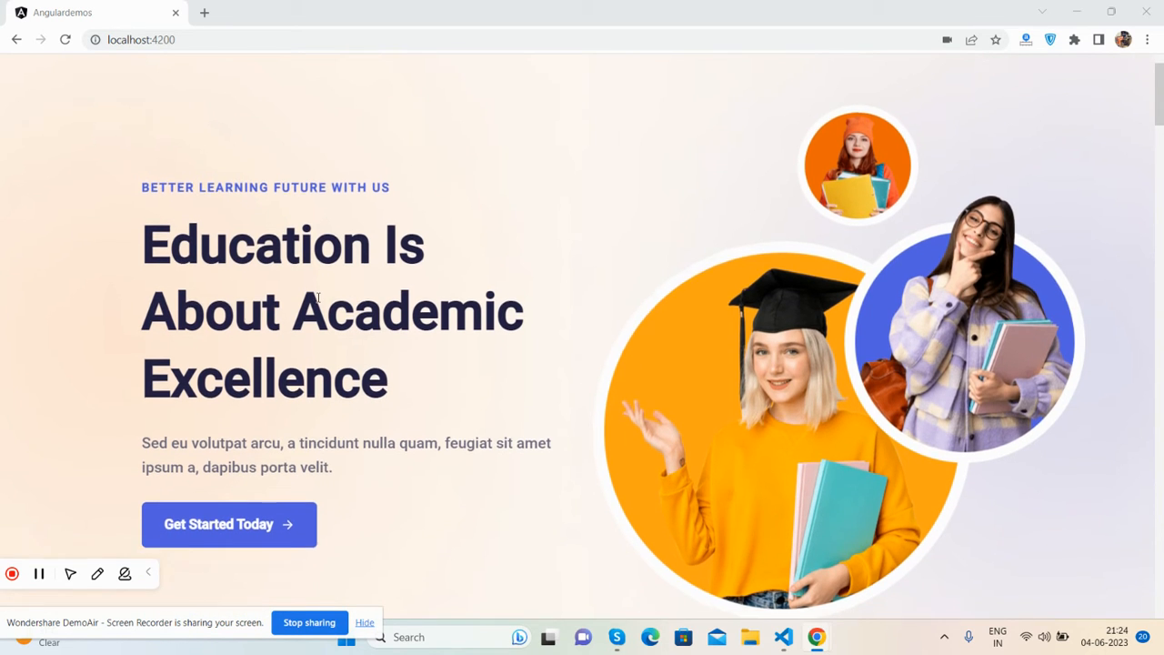
{"action": "scroll", "scroll_direction": "down", "scroll_amount": 3}
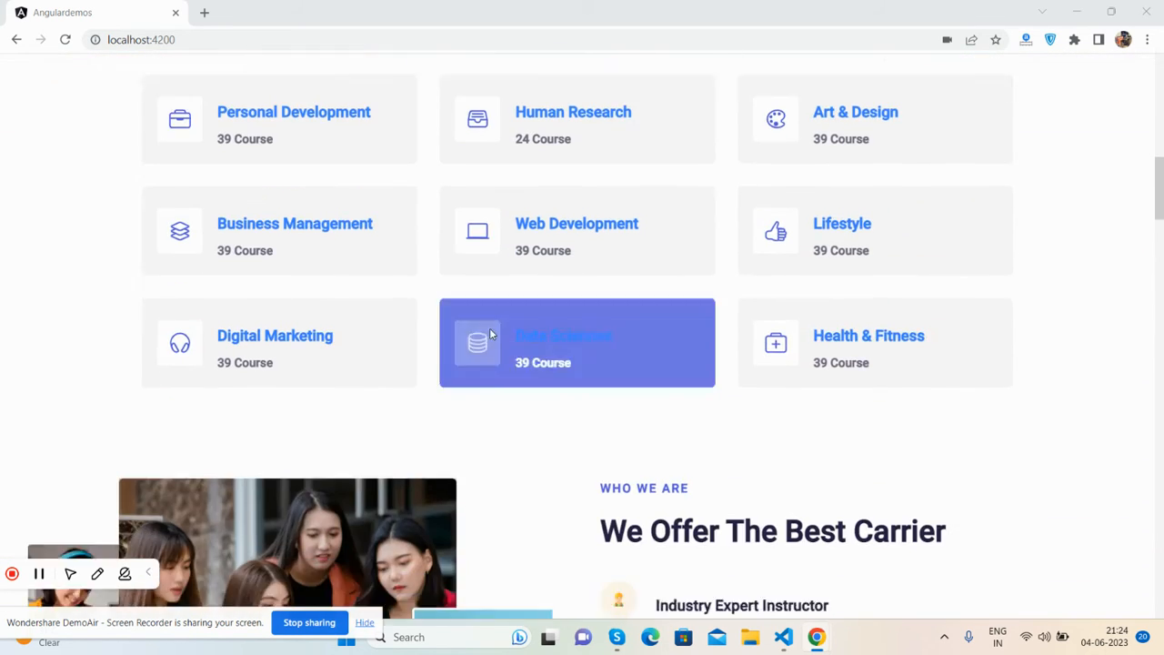
{"action": "scroll", "scroll_direction": "down", "scroll_amount": 3}
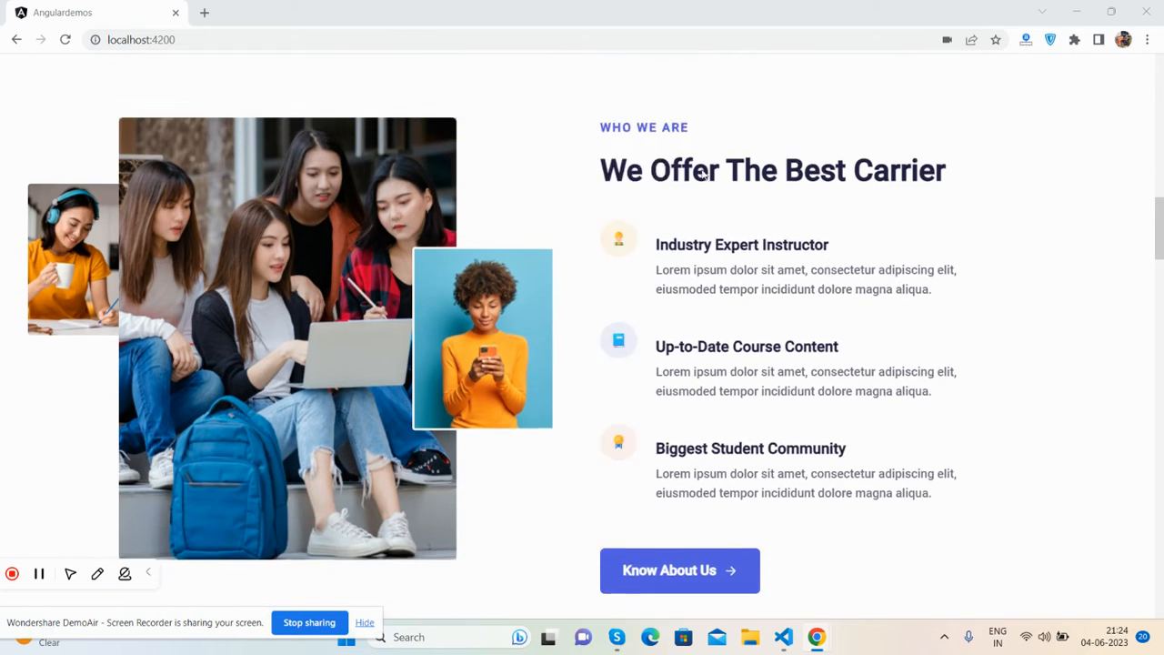
{"action": "scroll", "scroll_direction": "down", "scroll_amount": 3}
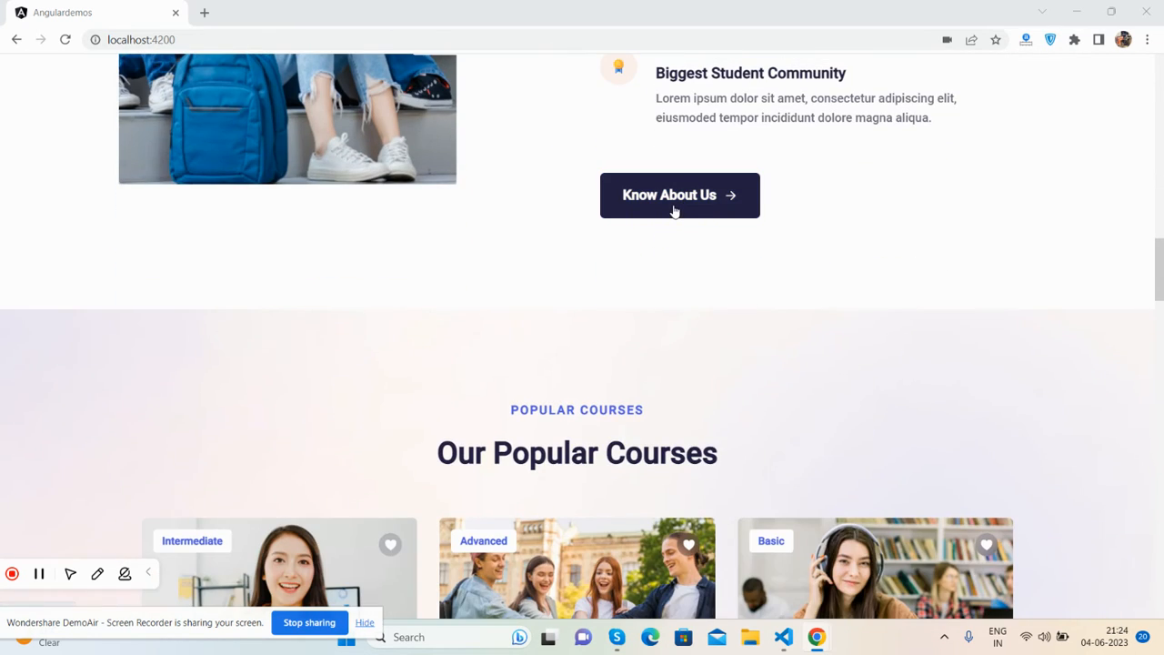
{"action": "scroll", "scroll_direction": "down", "scroll_amount": 3}
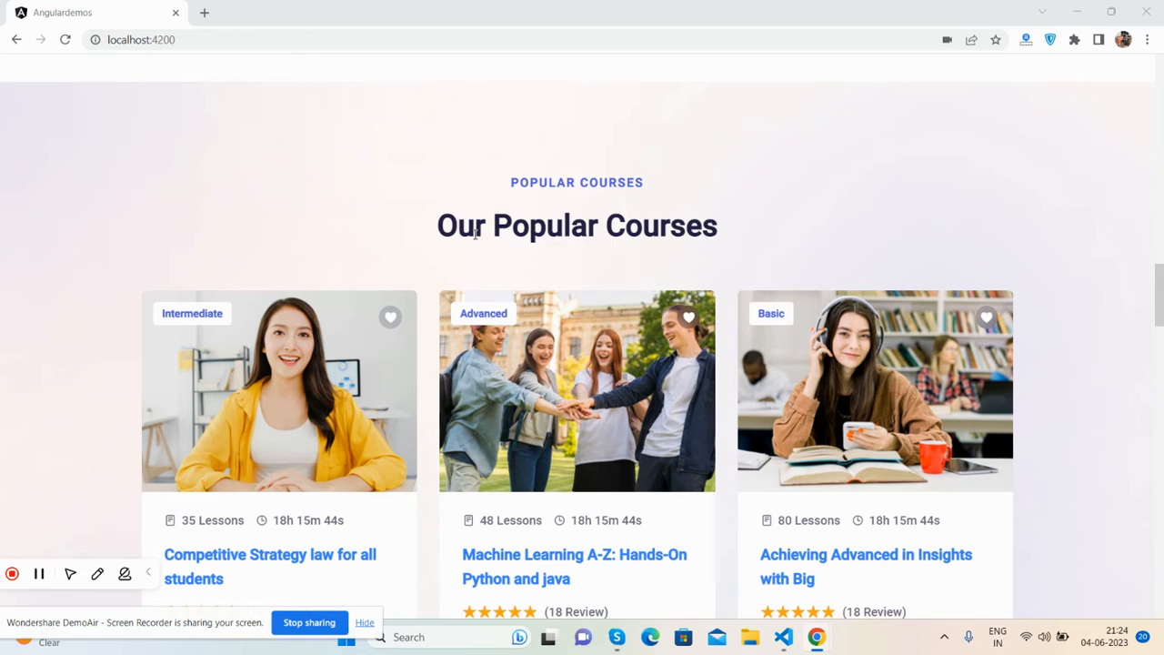
{"action": "scroll", "scroll_direction": "down", "scroll_amount": 3}
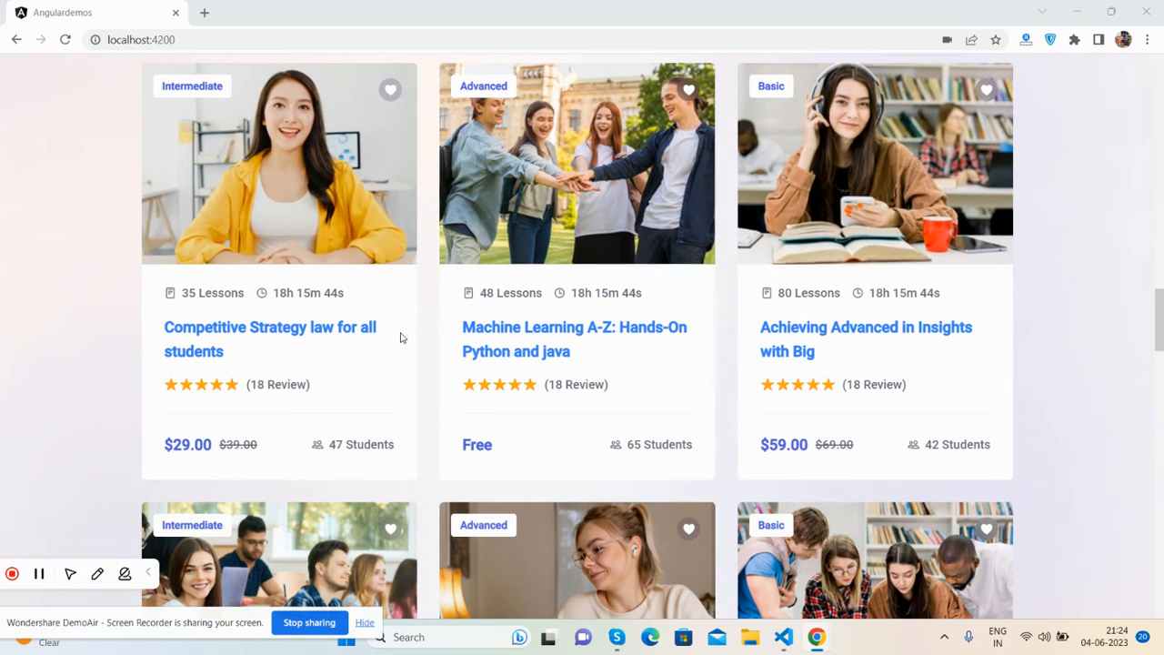
{"action": "mouse_move", "coordinate": [294, 343]}
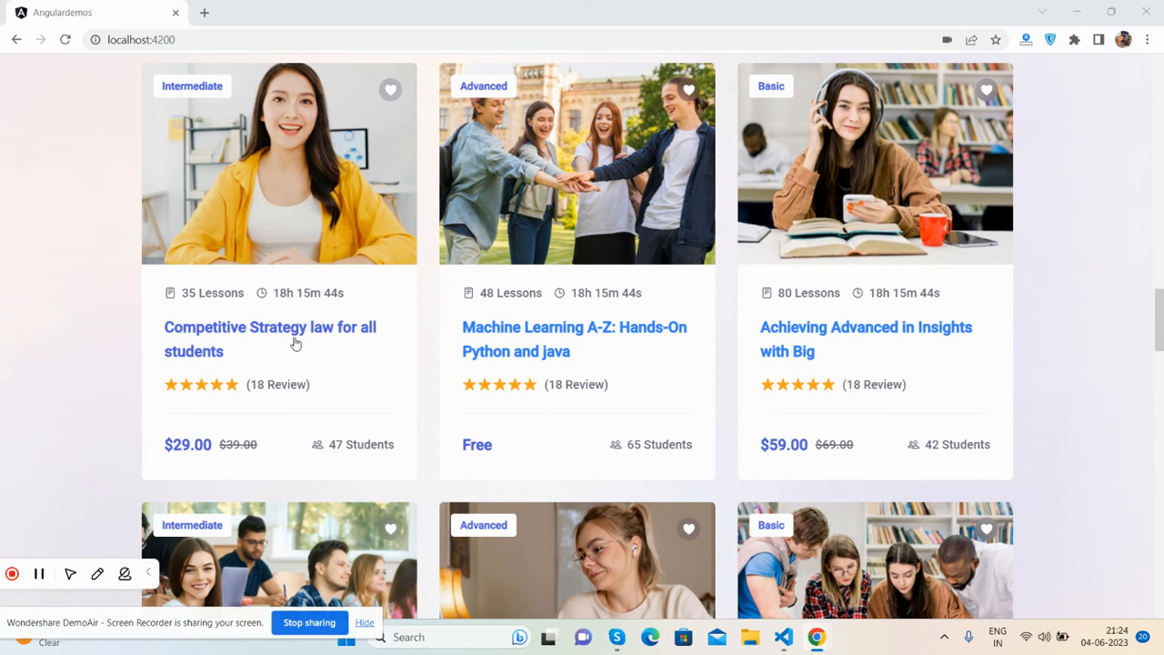
{"action": "scroll", "scroll_direction": "down", "scroll_amount": 3}
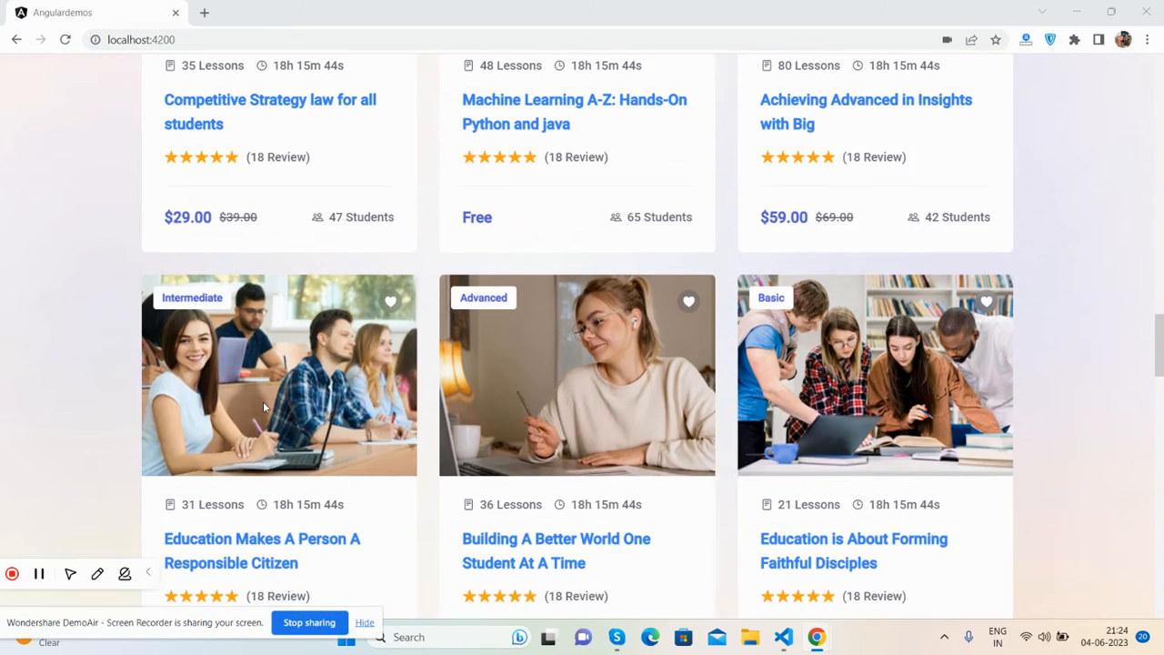
{"action": "scroll", "scroll_direction": "down", "scroll_amount": 3}
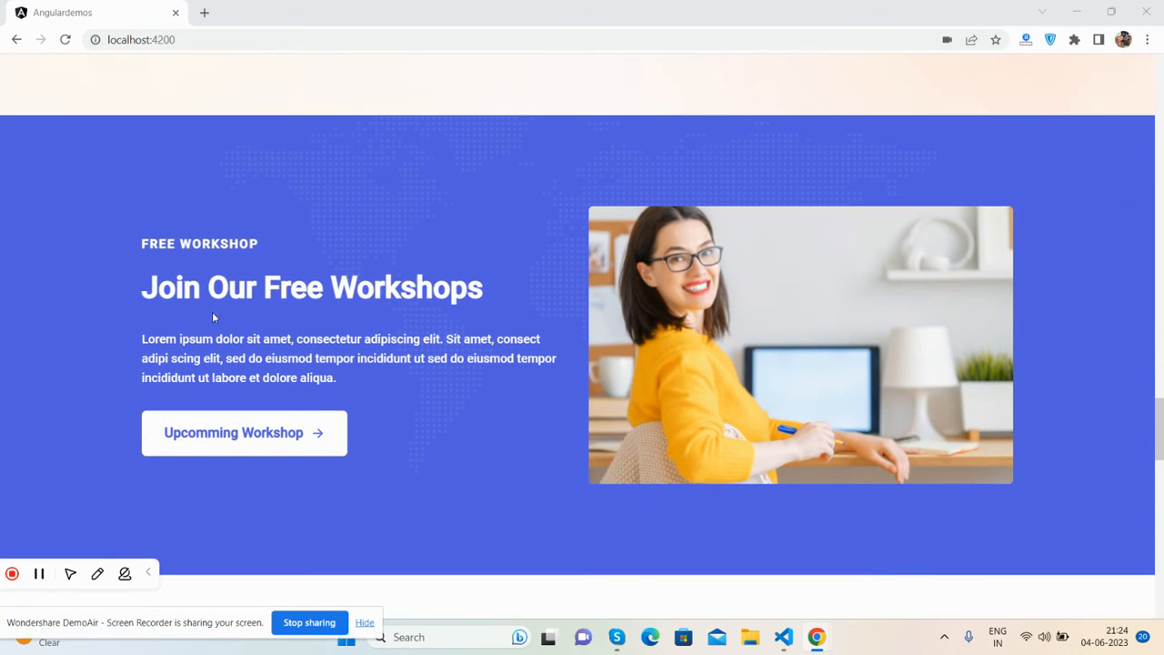
{"action": "scroll", "scroll_direction": "down", "scroll_amount": 3}
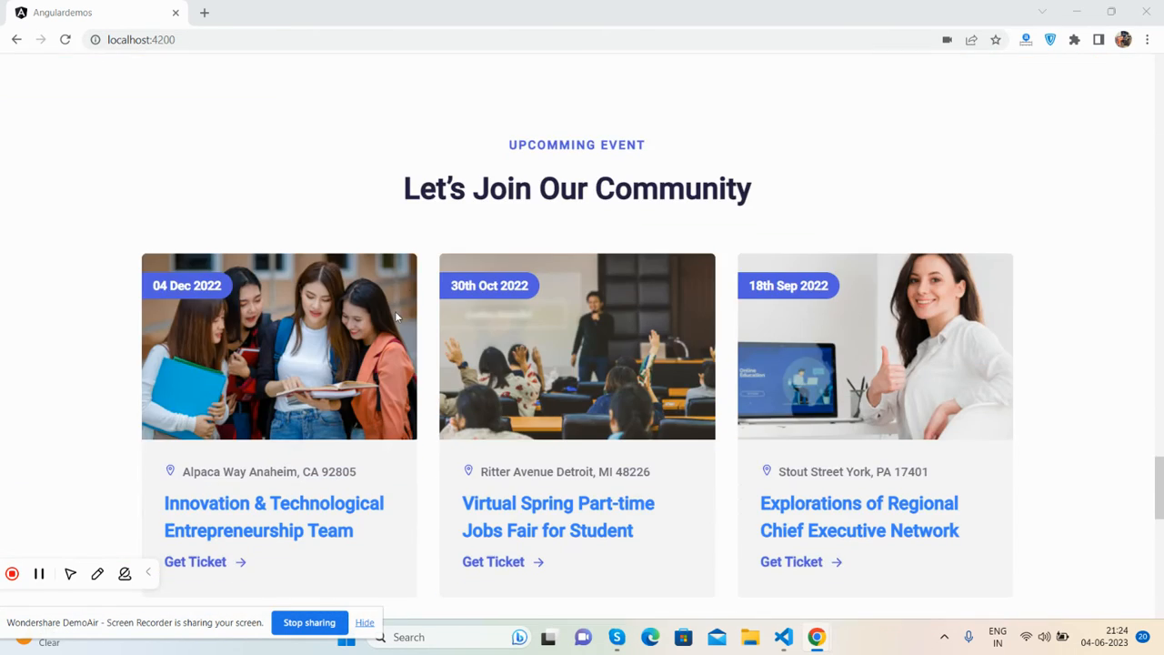
{"action": "scroll", "scroll_direction": "down", "scroll_amount": 3}
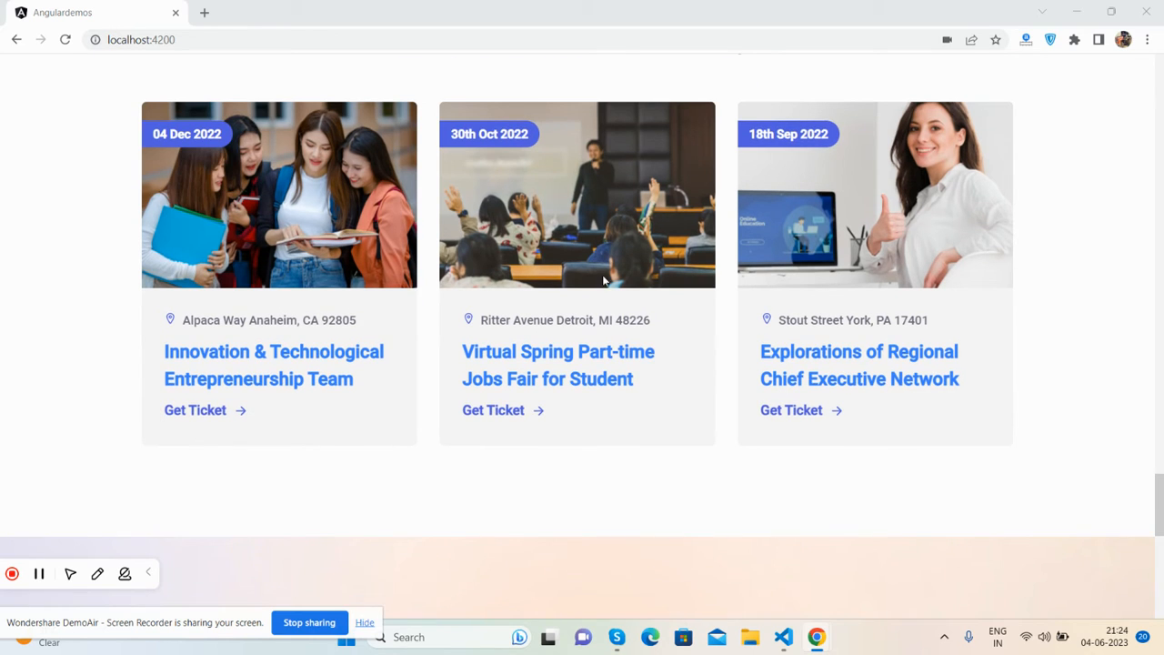
{"action": "scroll", "scroll_direction": "down", "scroll_amount": 3}
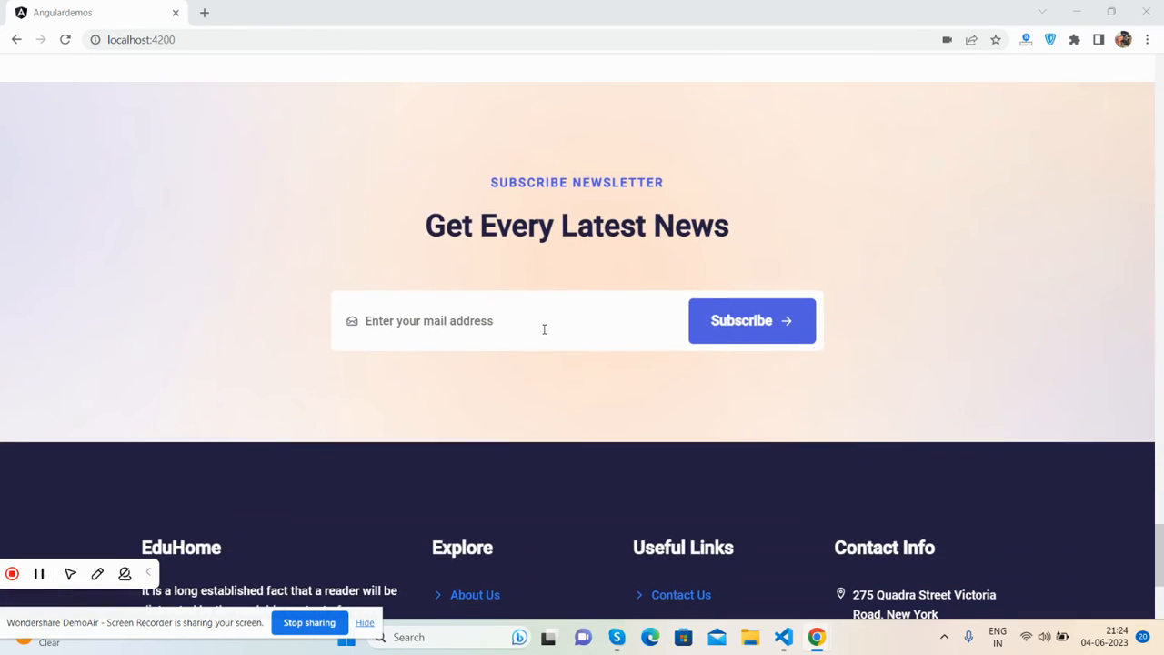
{"action": "scroll", "scroll_direction": "down", "scroll_amount": 3}
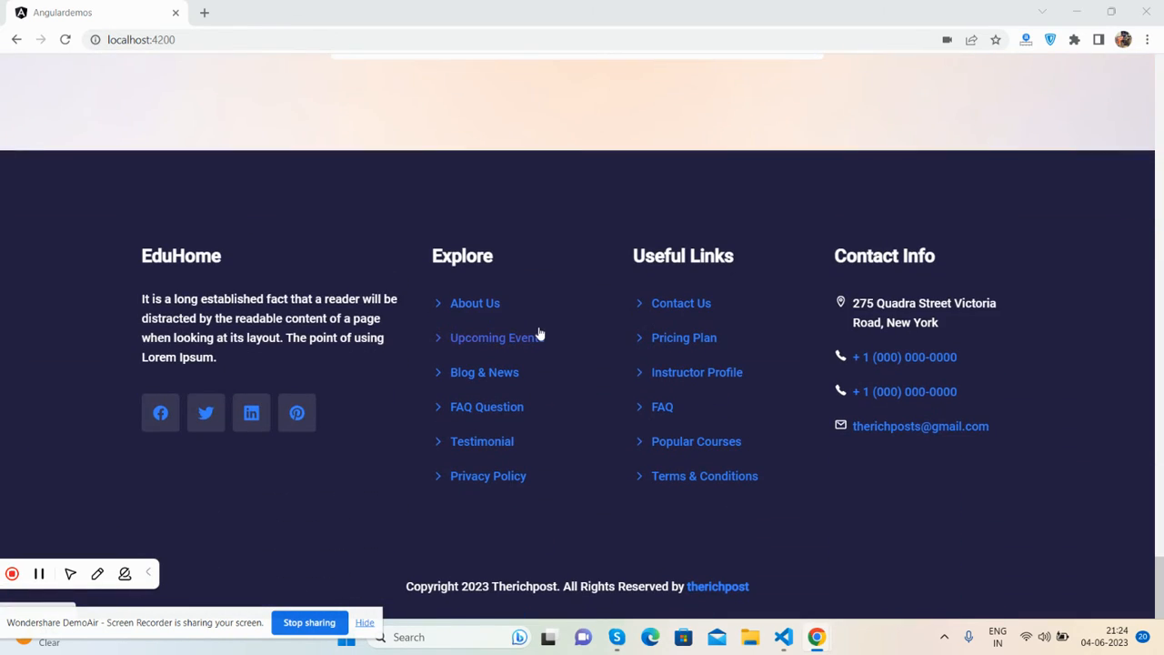
{"action": "scroll", "scroll_direction": "up", "scroll_amount": 3}
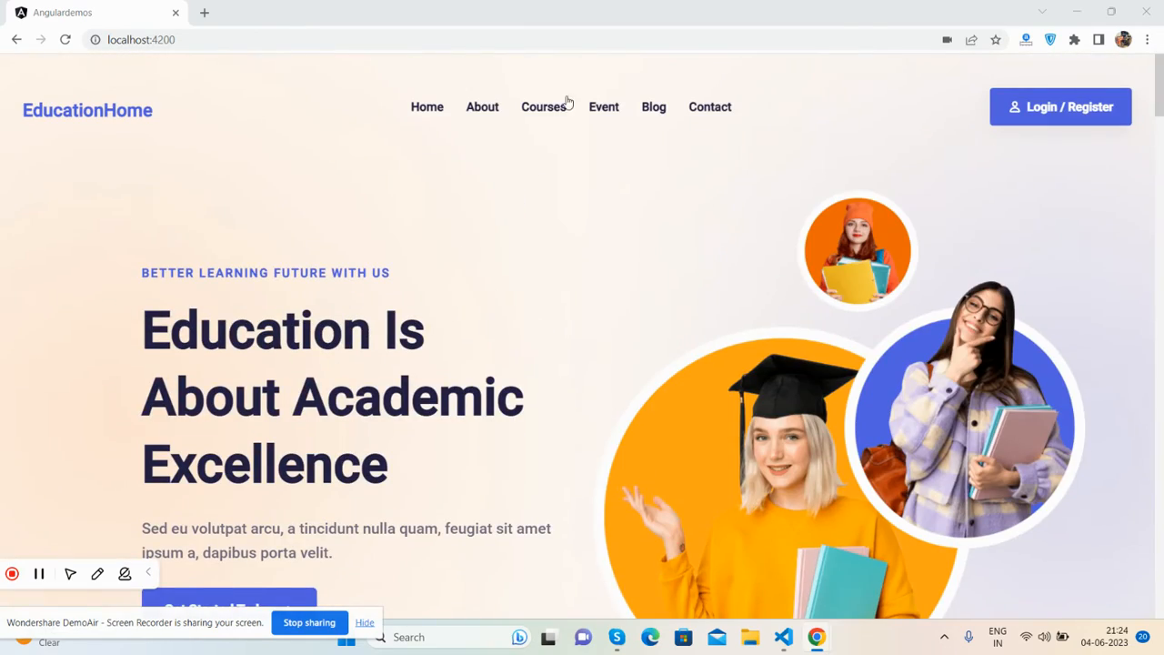
{"action": "scroll", "scroll_direction": "down", "scroll_amount": 3}
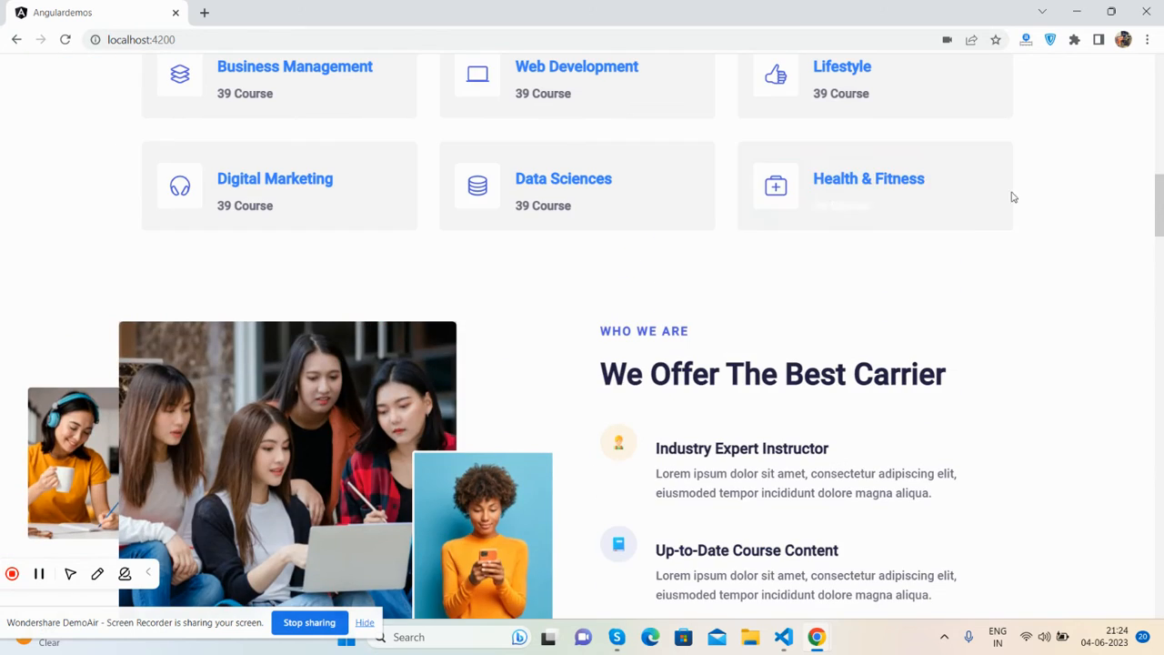
{"action": "scroll", "scroll_direction": "up", "scroll_amount": 3}
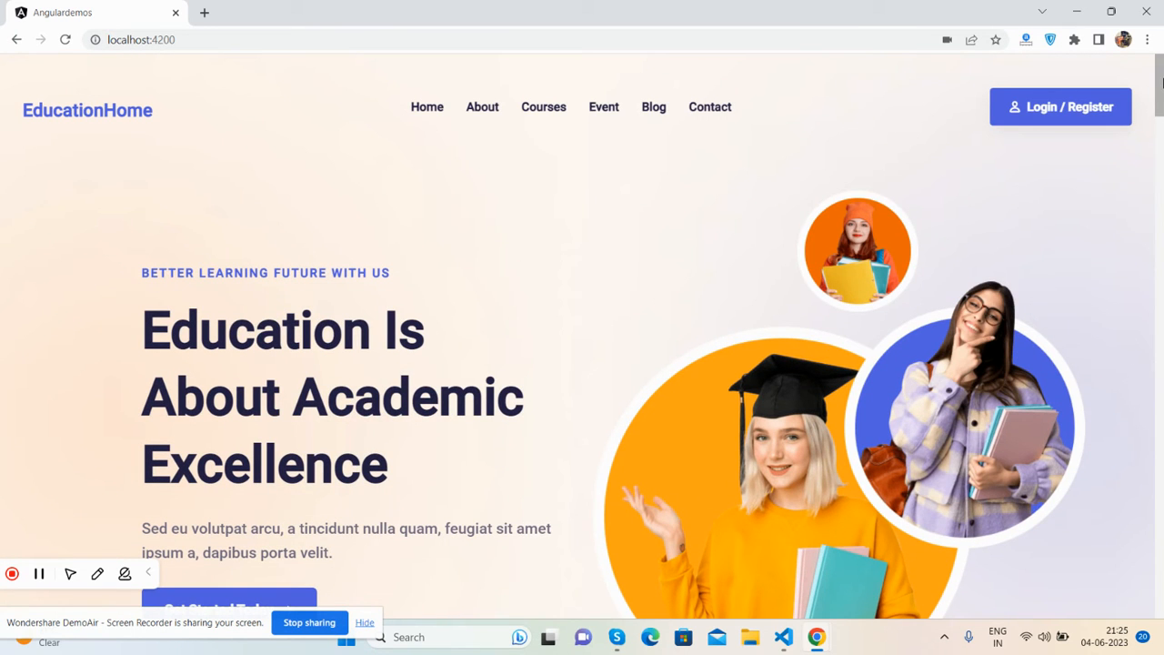
{"action": "mouse_move", "coordinate": [986, 342]}
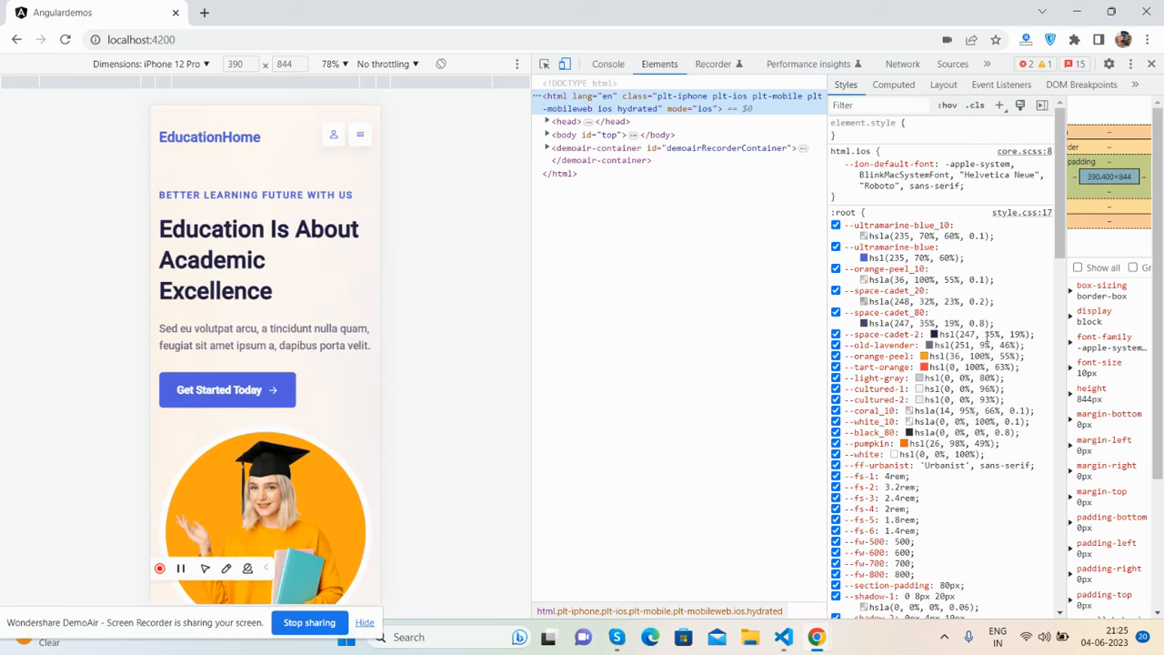
{"action": "mouse_move", "coordinate": [498, 186]}
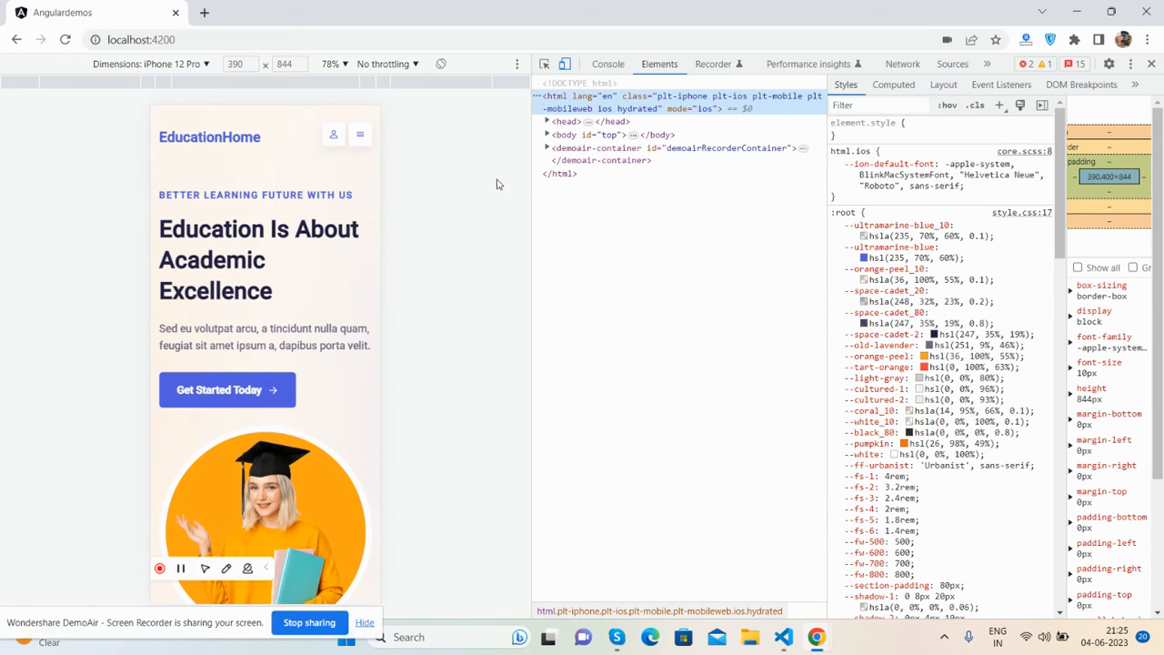
Toggle the hamburger menu, then preview on iPhone XR, Samsung Galaxy, iPad Mini and finally iPhone 12 Pro
{"action": "left_click", "coordinate": [360, 135]}
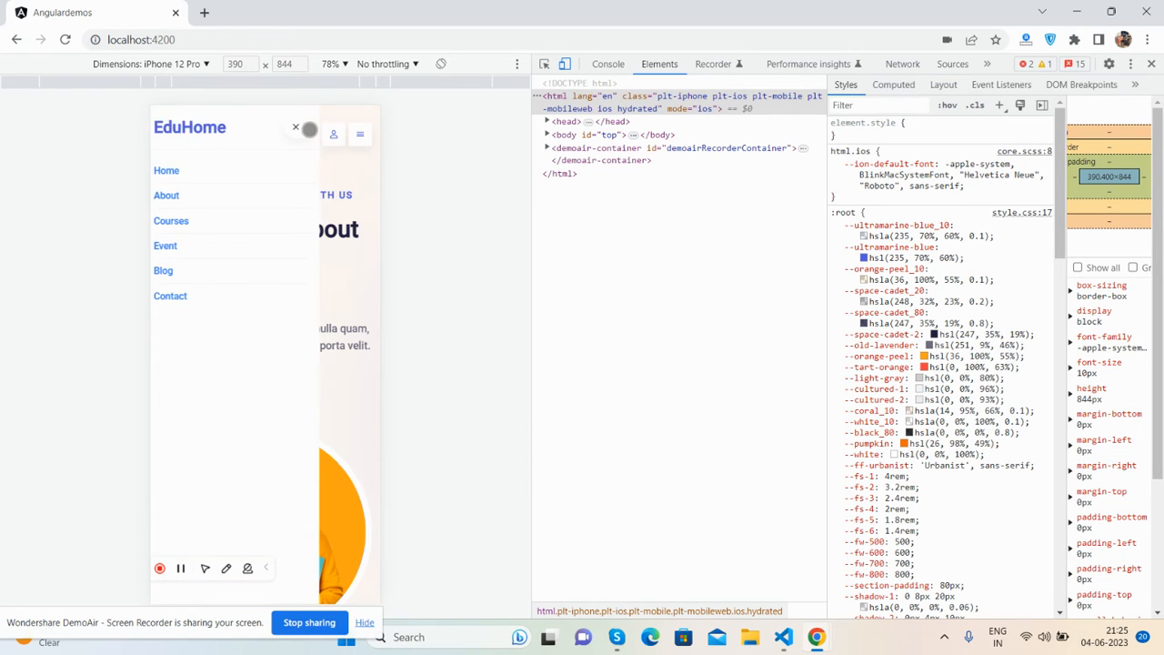
{"action": "left_click", "coordinate": [294, 127]}
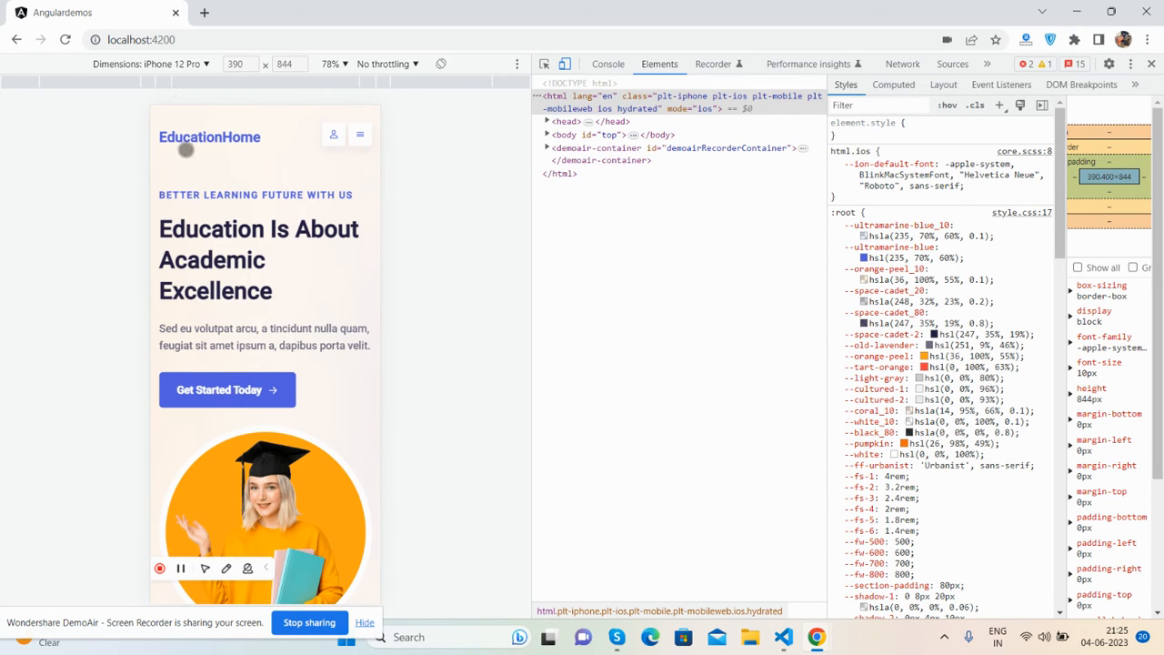
{"action": "left_click", "coordinate": [149, 63]}
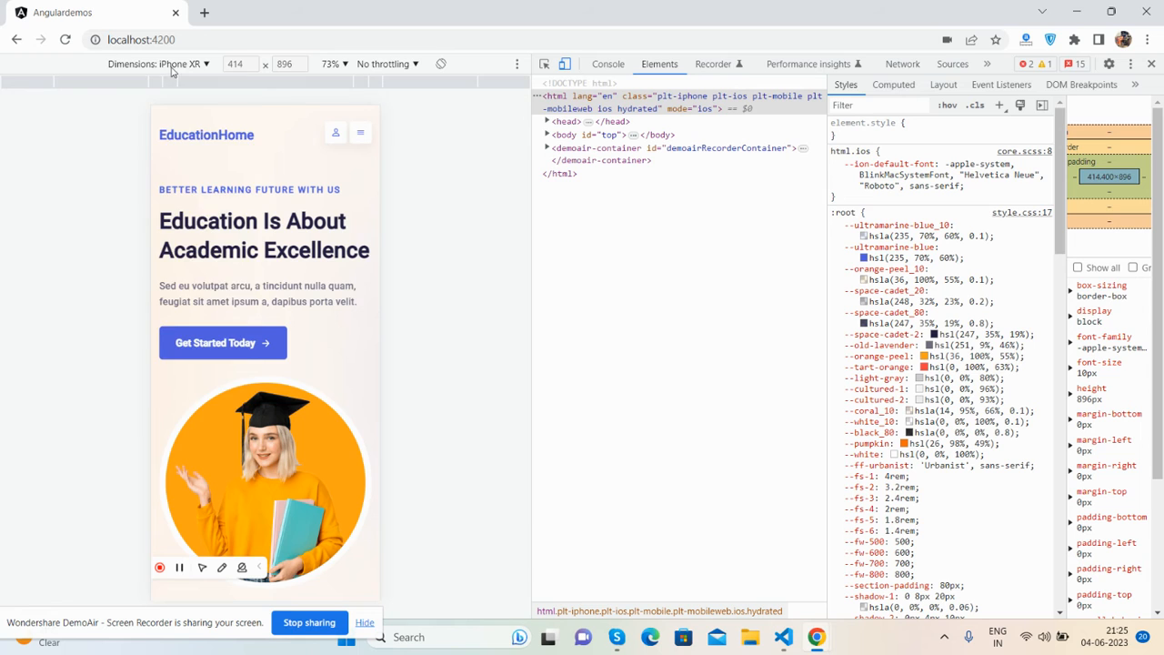
{"action": "left_click", "coordinate": [155, 64]}
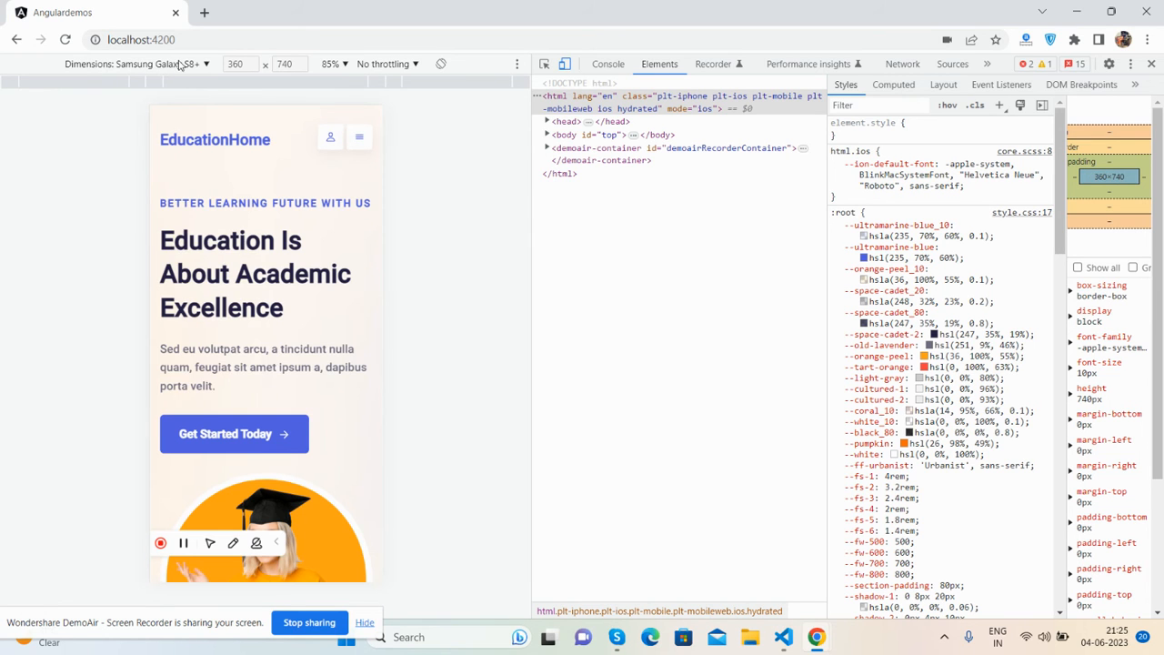
{"action": "left_click", "coordinate": [155, 63]}
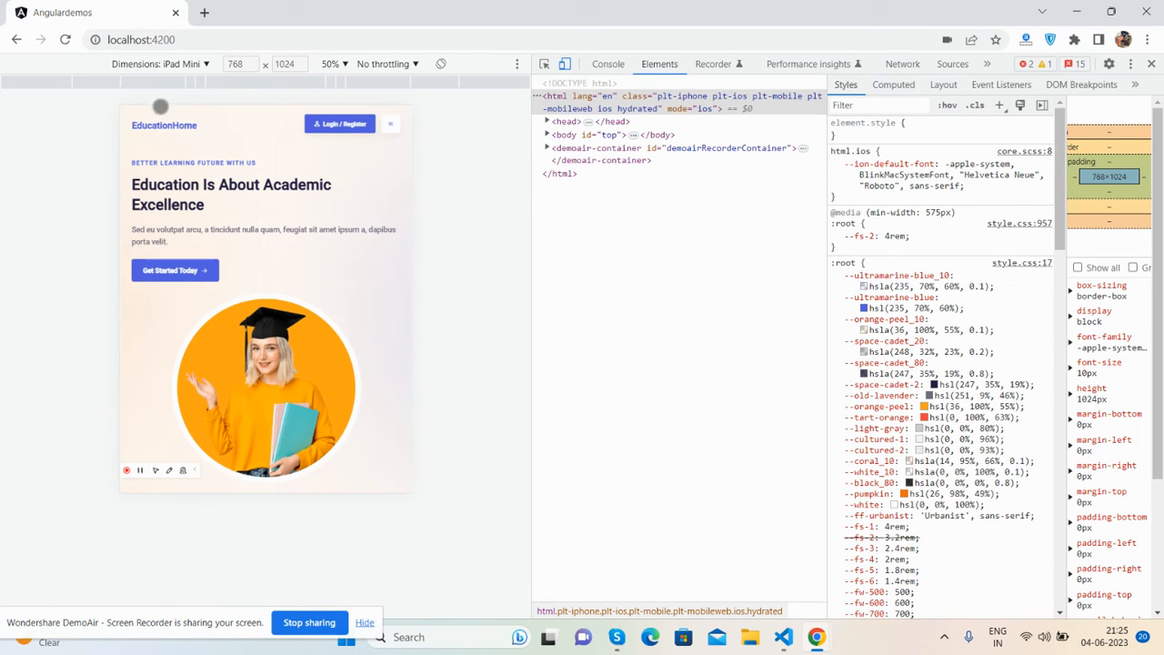
{"action": "left_click", "coordinate": [146, 64]}
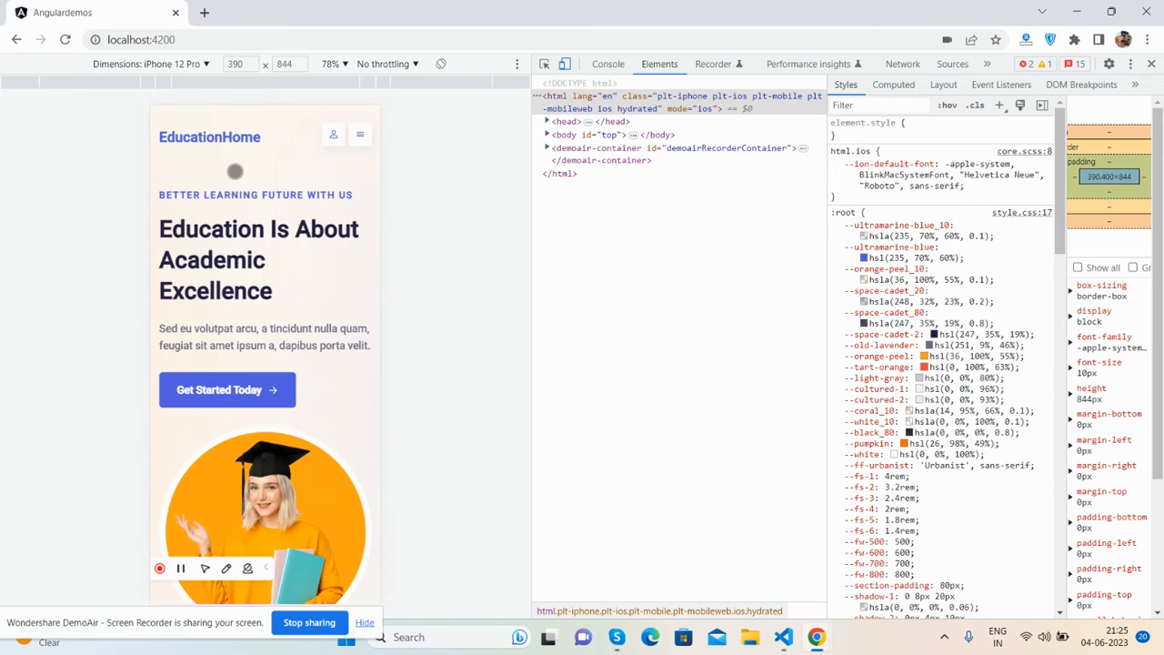
{"action": "scroll", "scroll_direction": "down", "scroll_amount": 3}
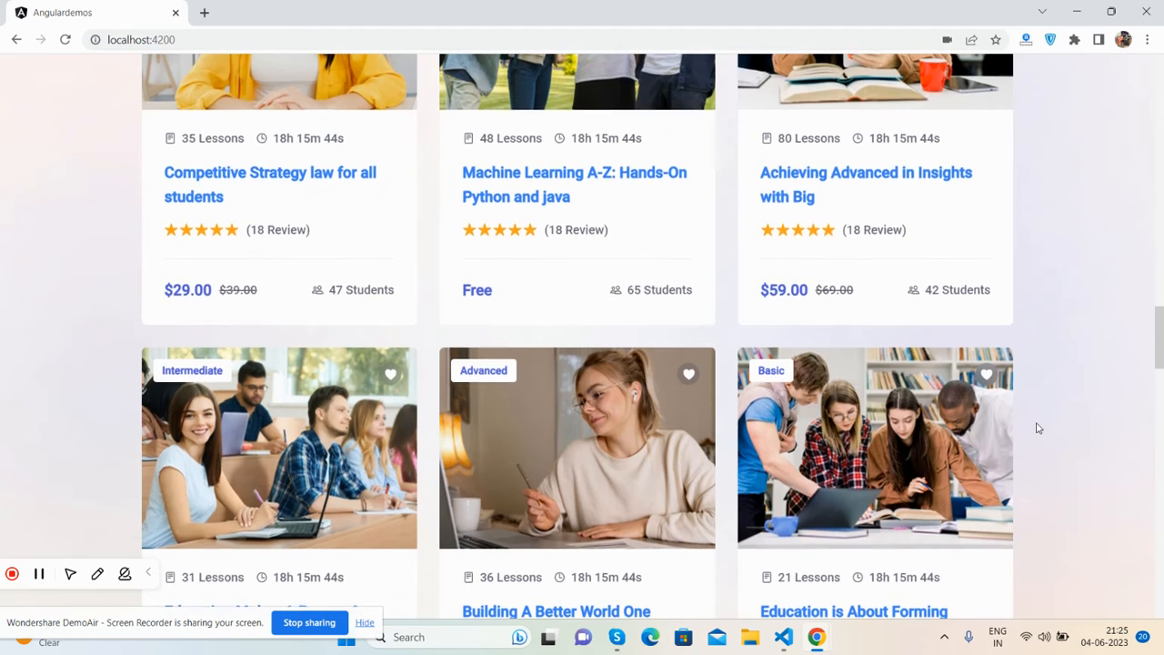
Scroll the full-width desktop EducationHome page back up to the hero section
{"action": "scroll", "scroll_direction": "up", "scroll_amount": 3}
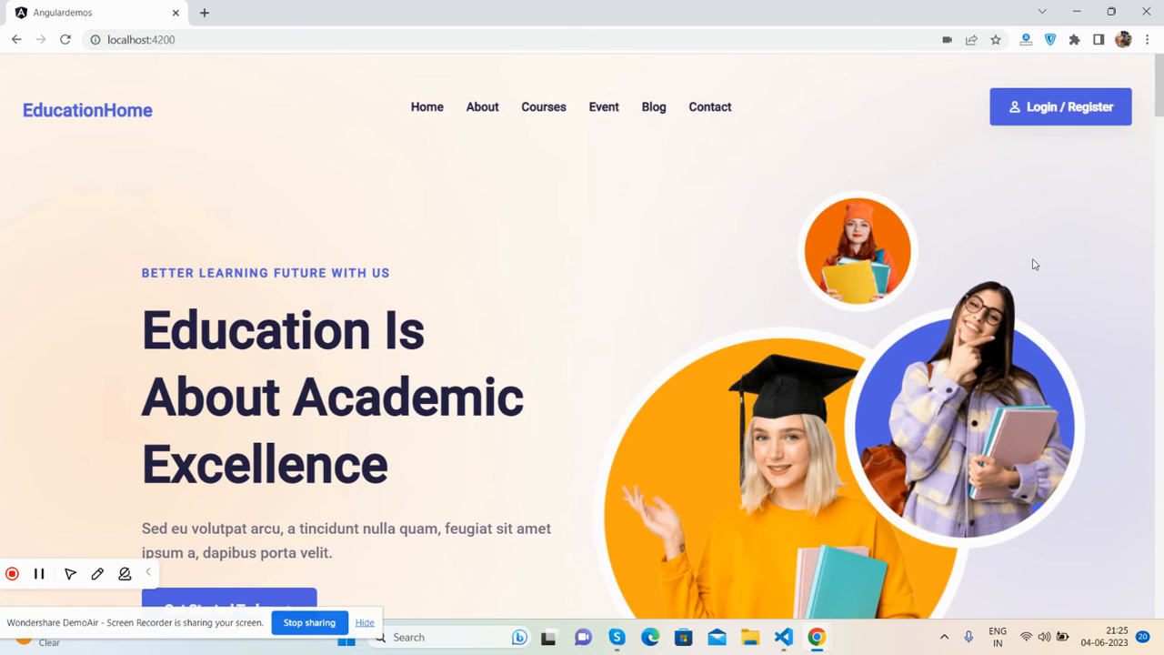